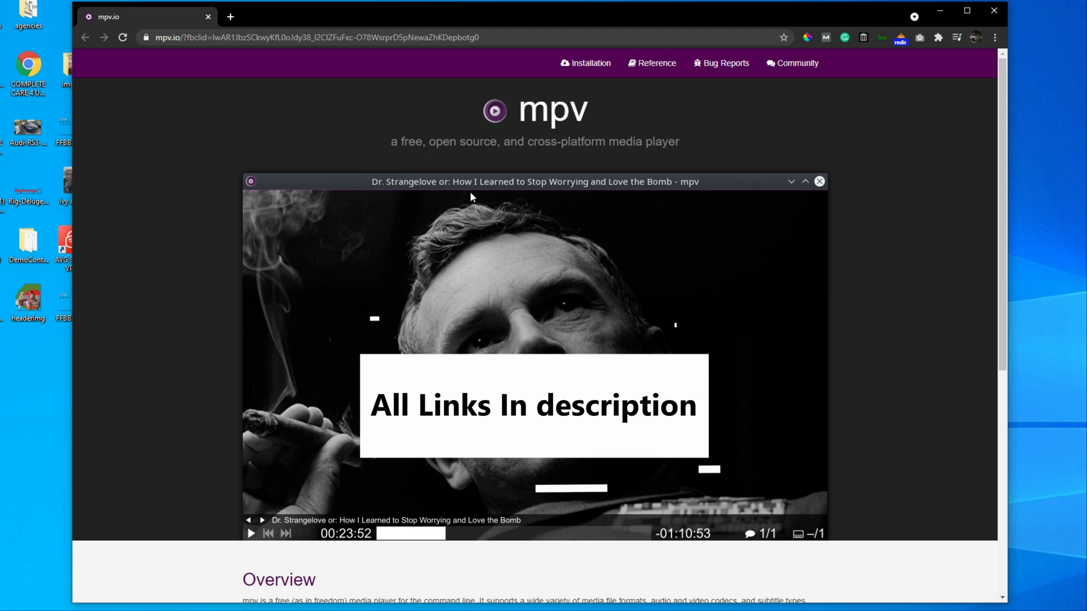
- Scroll the mpv.io homepage down to its footer
scroll("down", 3)
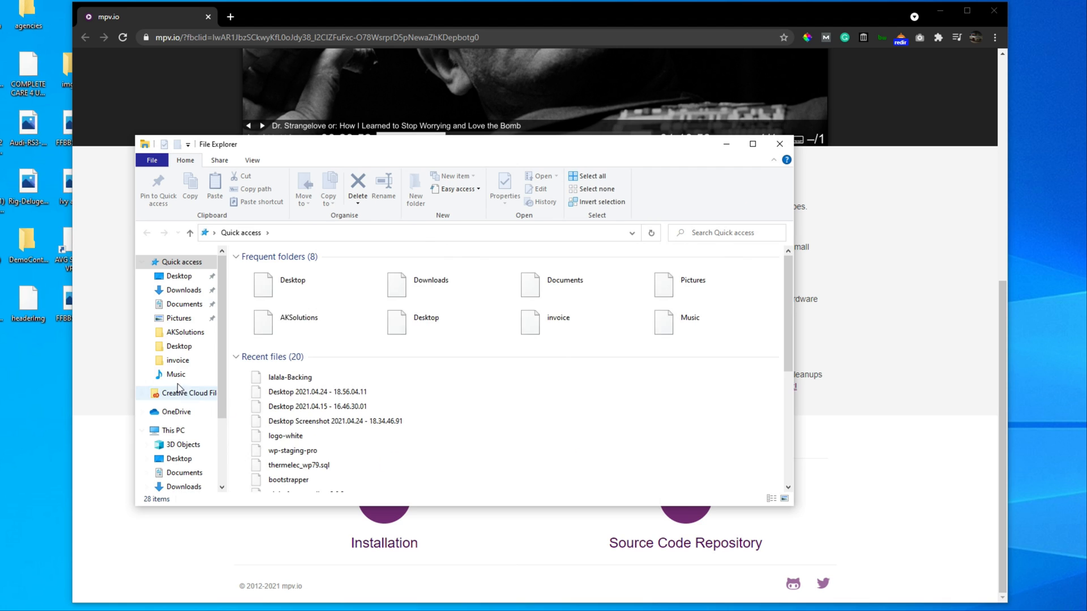
- Create 'mpv - Shortcut' from mpv.exe in the Documents folder
left_click(183, 303)
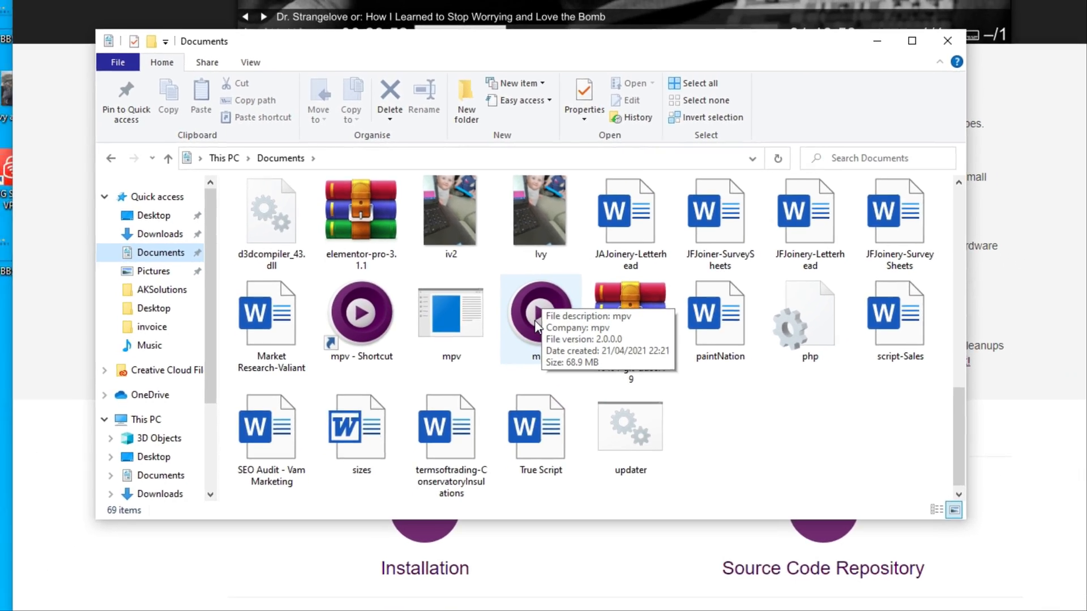
right_click(522, 310)
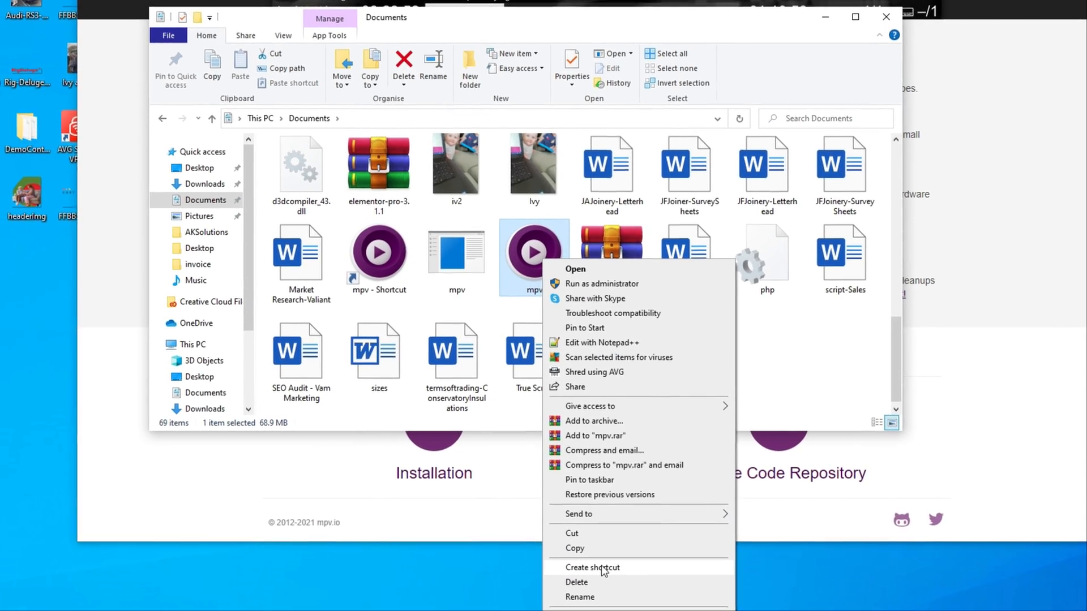
left_click(593, 569)
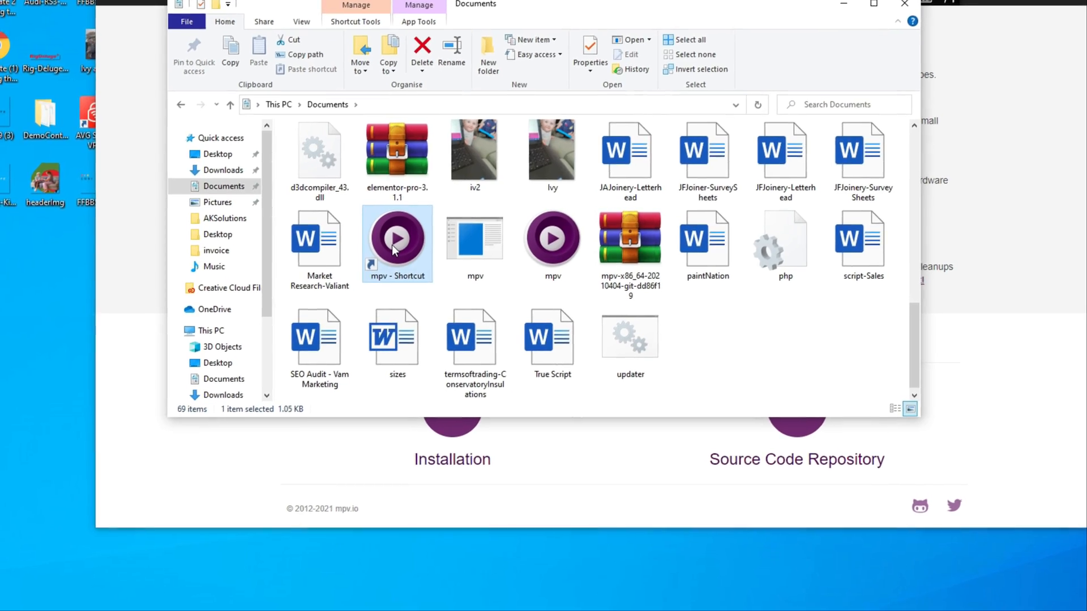
right_click(396, 237)
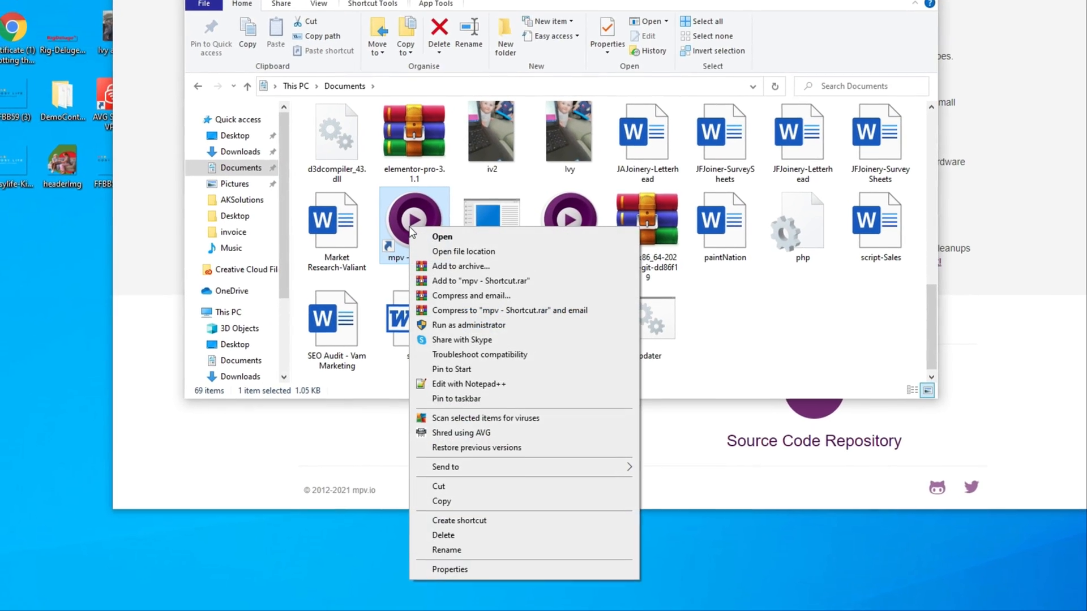
- Set the shortcut target to av://dshow:video="ShadowCast" --profile=low-latency --untimed and save
left_click(449, 569)
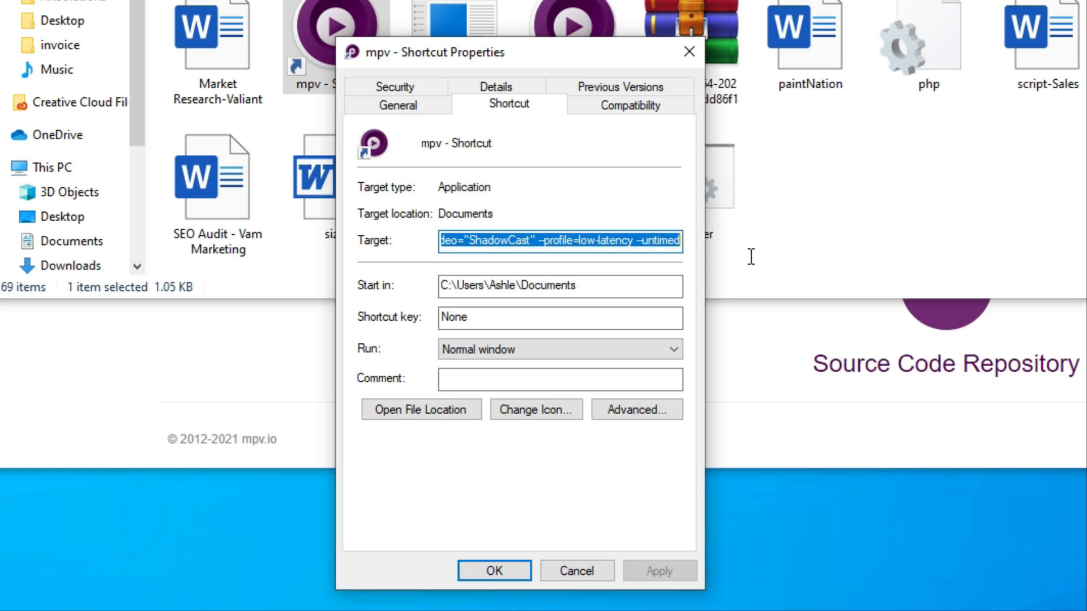
left_click(500, 240)
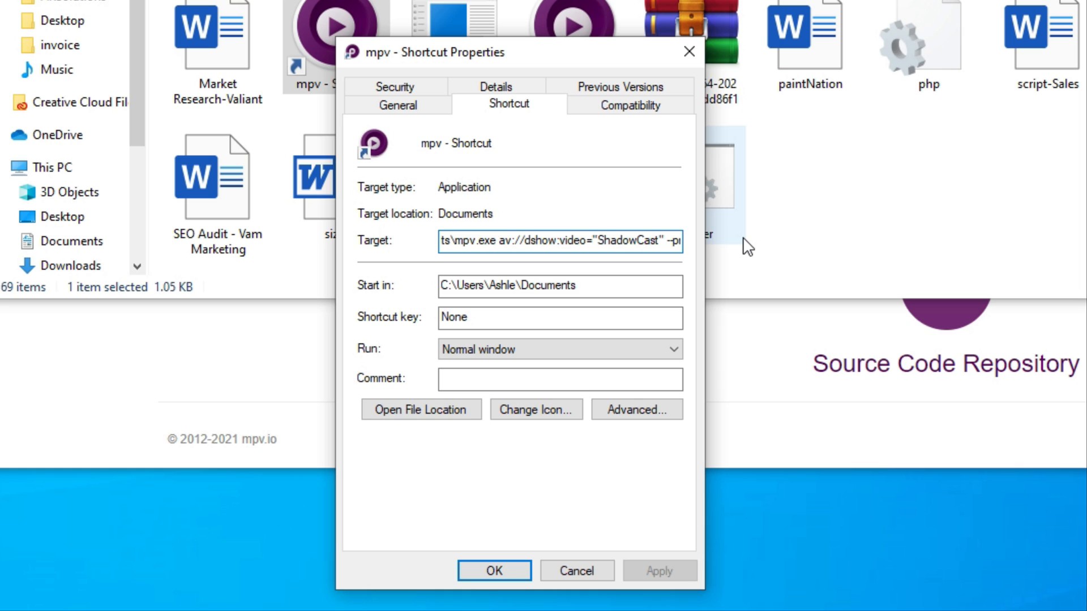
left_click(501, 241)
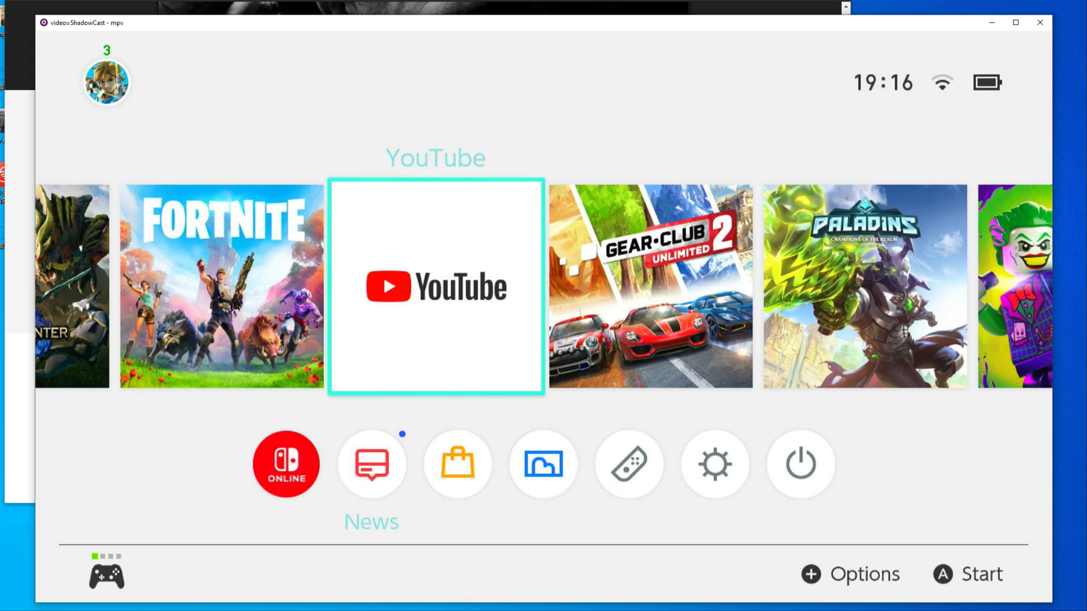
- Launch mpv from the shortcut to show the live Switch home screen
left_click(544, 464)
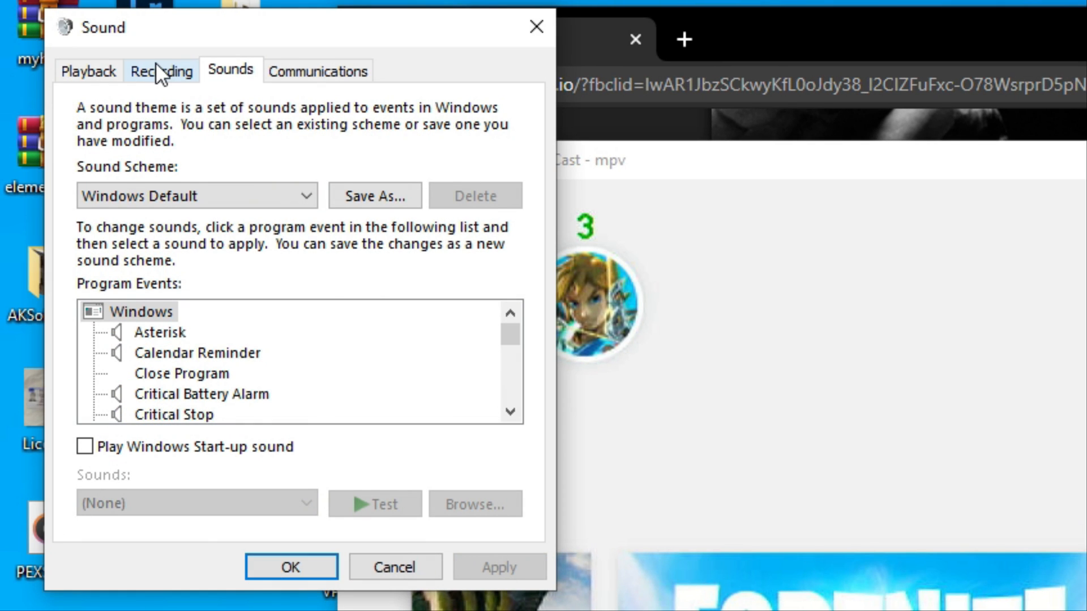
- Show recording devices and bring up the ShadowCast Digital Audio Interface properties
left_click(159, 70)
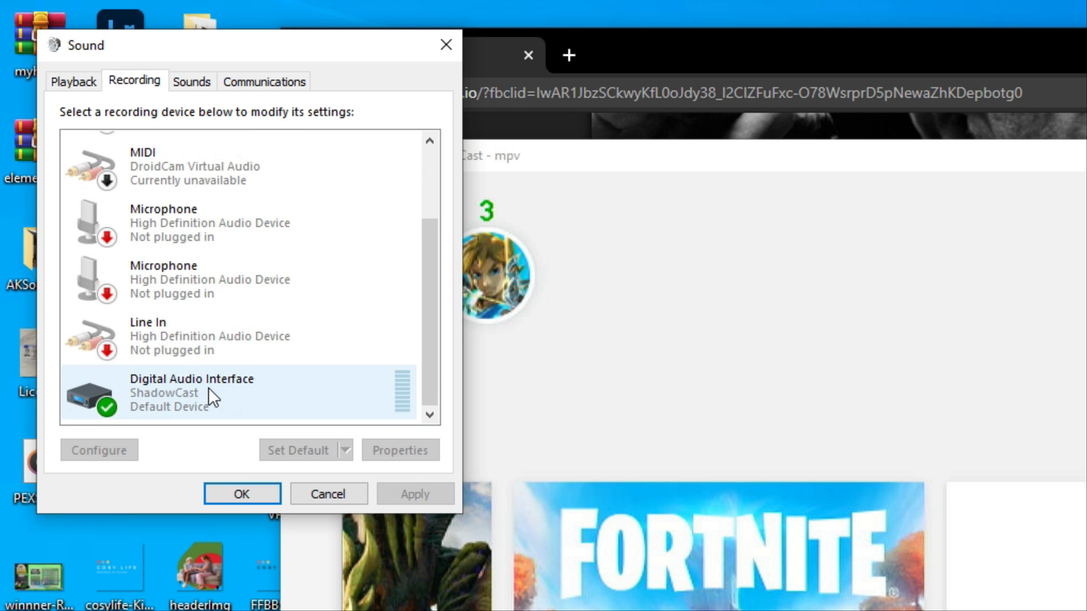
left_click(401, 451)
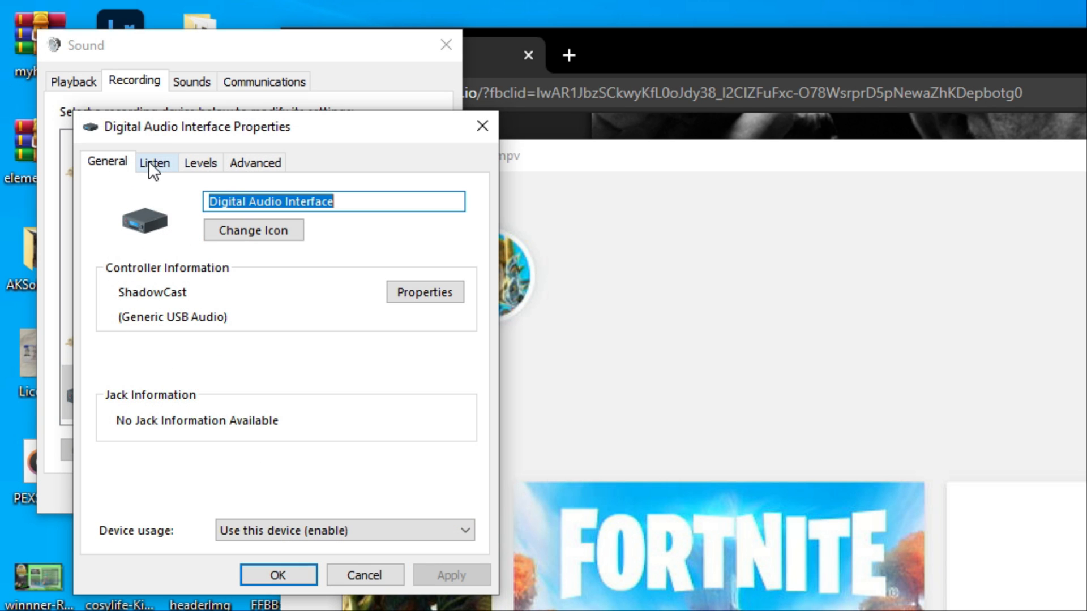